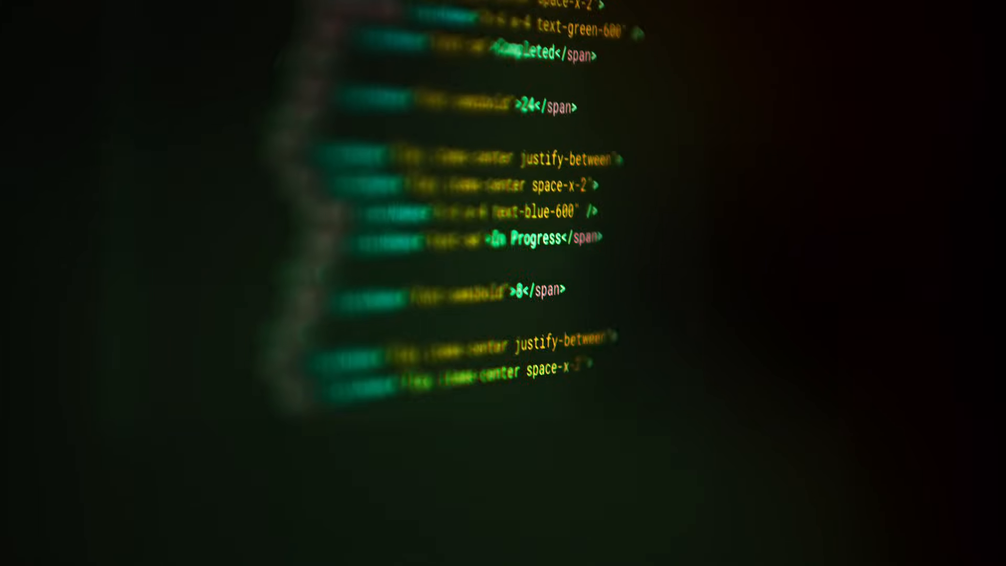
# Submit the EV-charging presentation request to Copilot to draft the 'Benefits of EV Charging Stations for Retailers' outline.
pyautogui.scroll(-3)
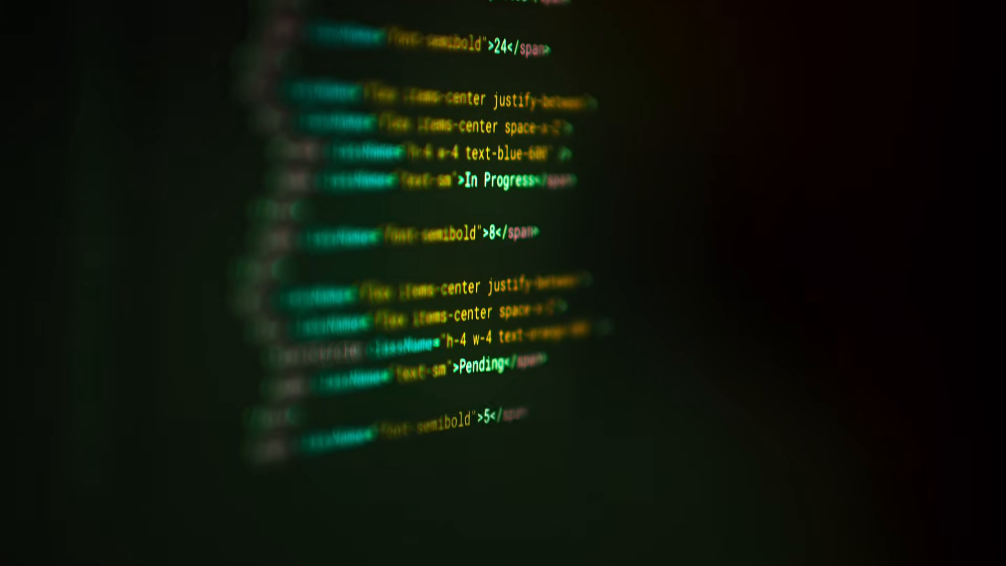
pyautogui.scroll(-3)
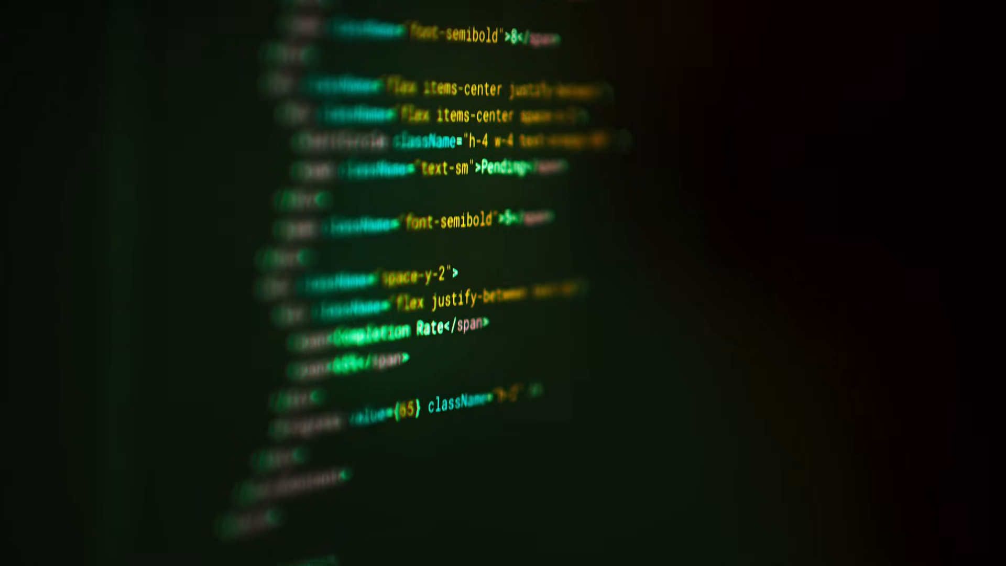
pyautogui.scroll(-3)
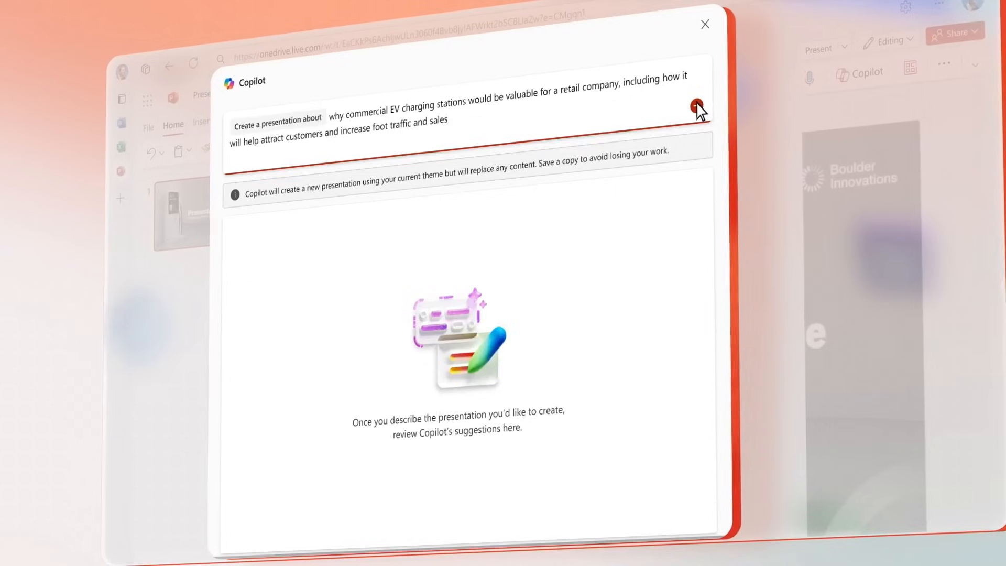
pyautogui.click(697, 107)
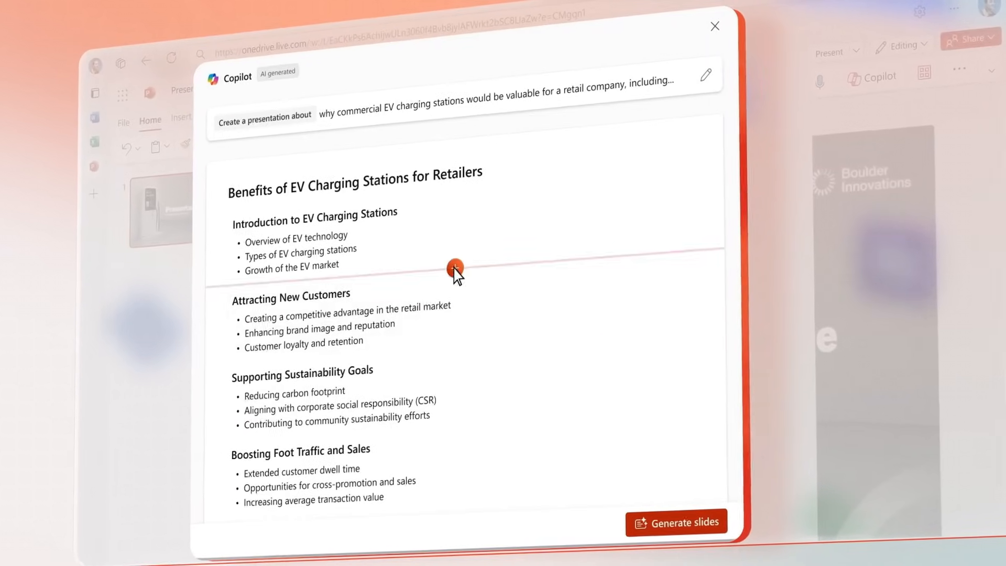